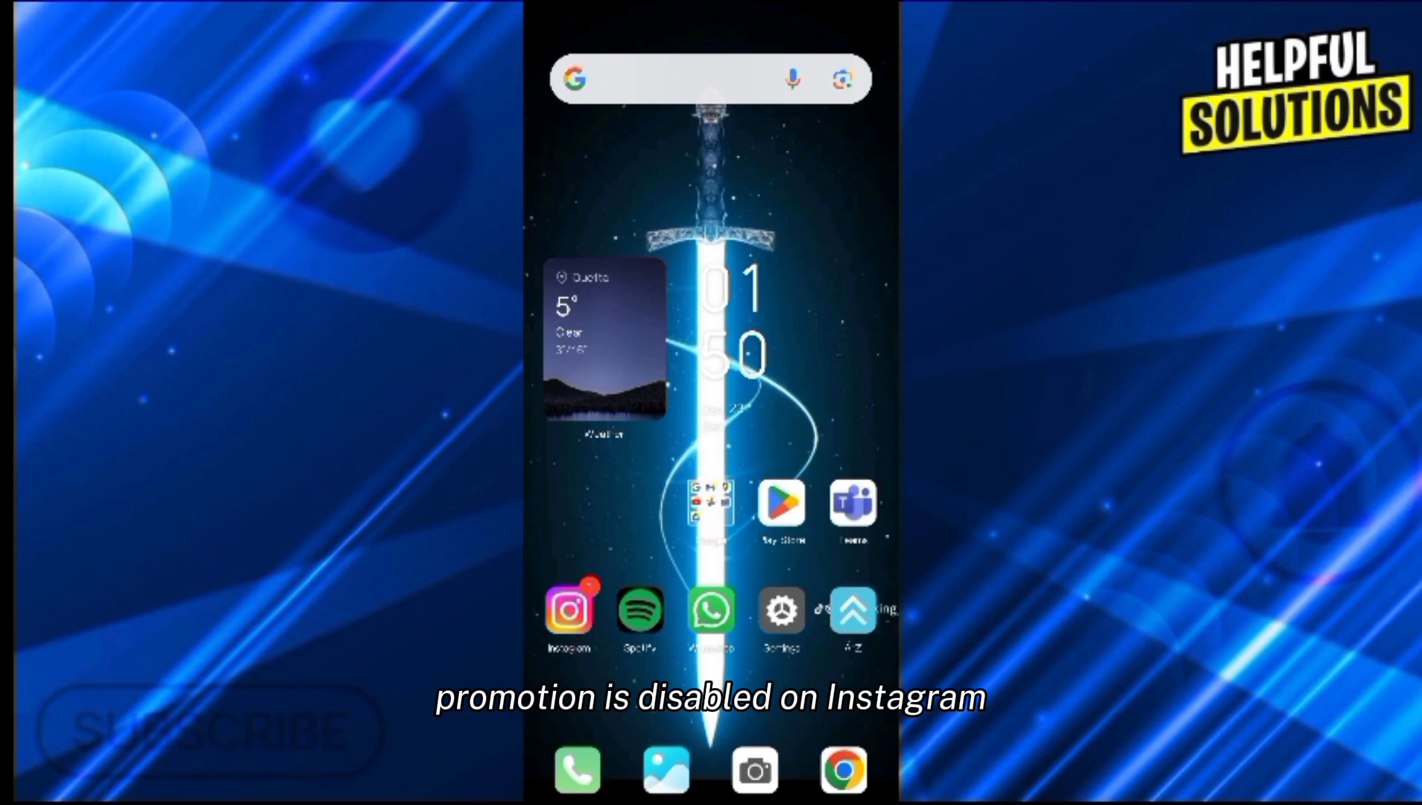
# Launch Instagram from the home screen so the account's profile page shows.
pyautogui.click(568, 611)
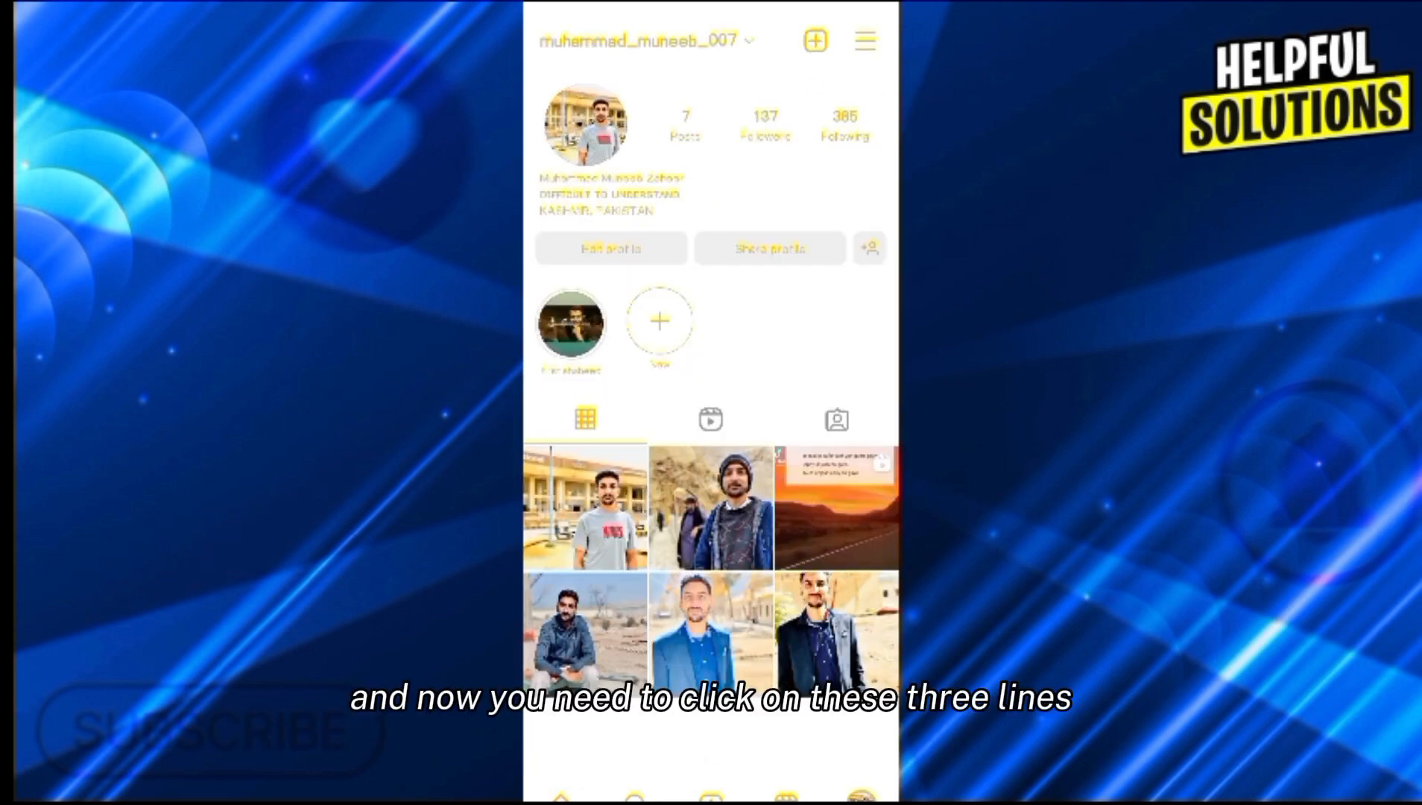
# Reach Settings and privacy from the profile menu, view Account type and tools, and go back.
pyautogui.click(866, 38)
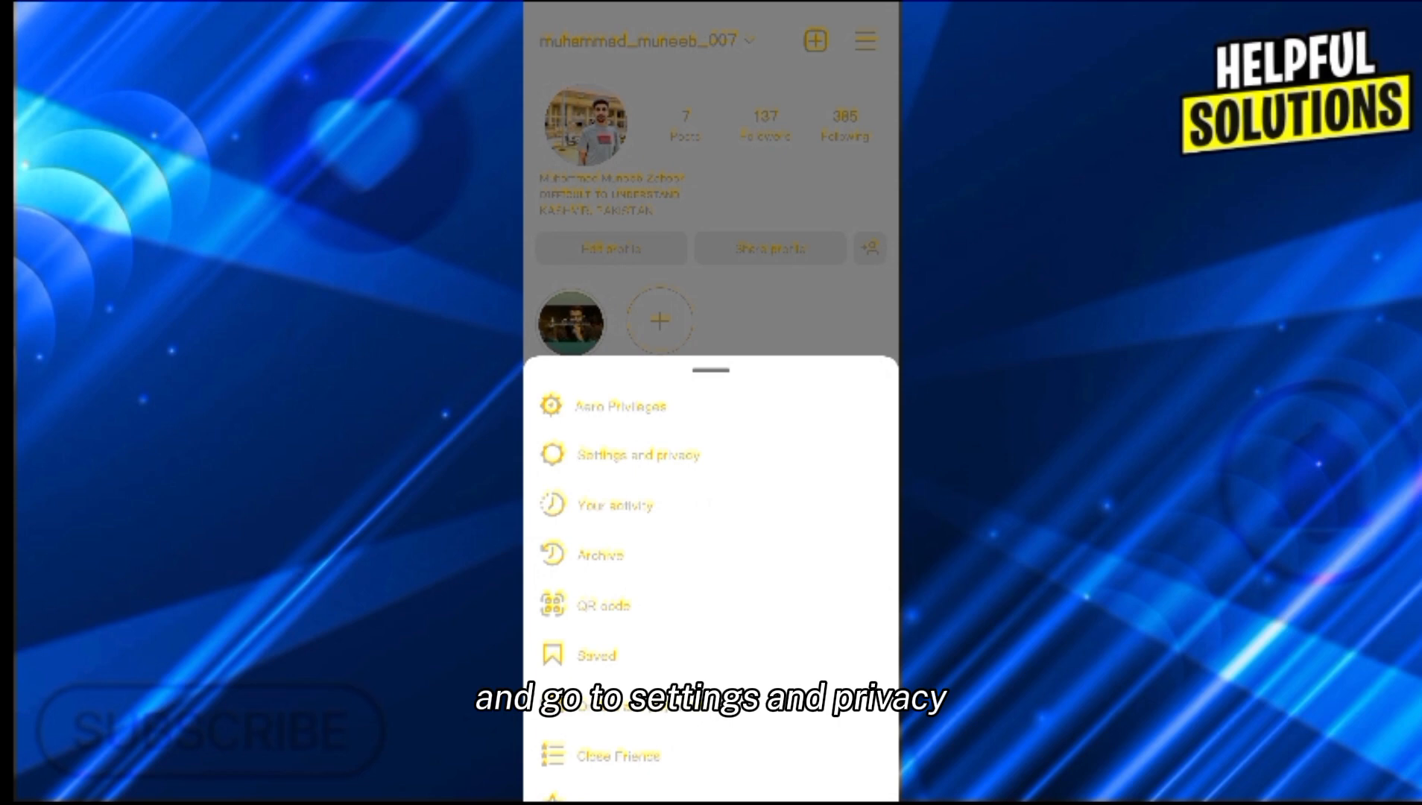
pyautogui.click(640, 454)
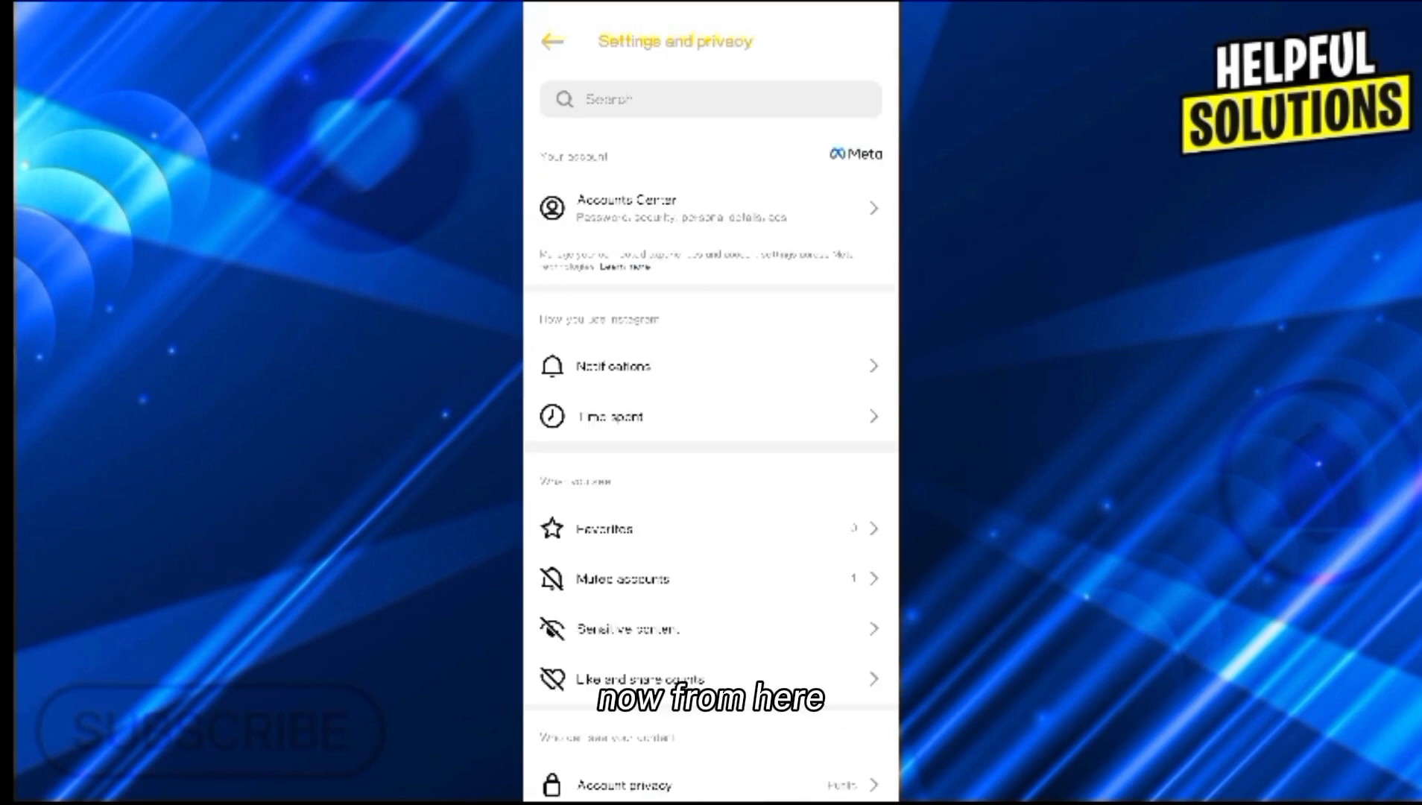
pyautogui.scroll(-3)
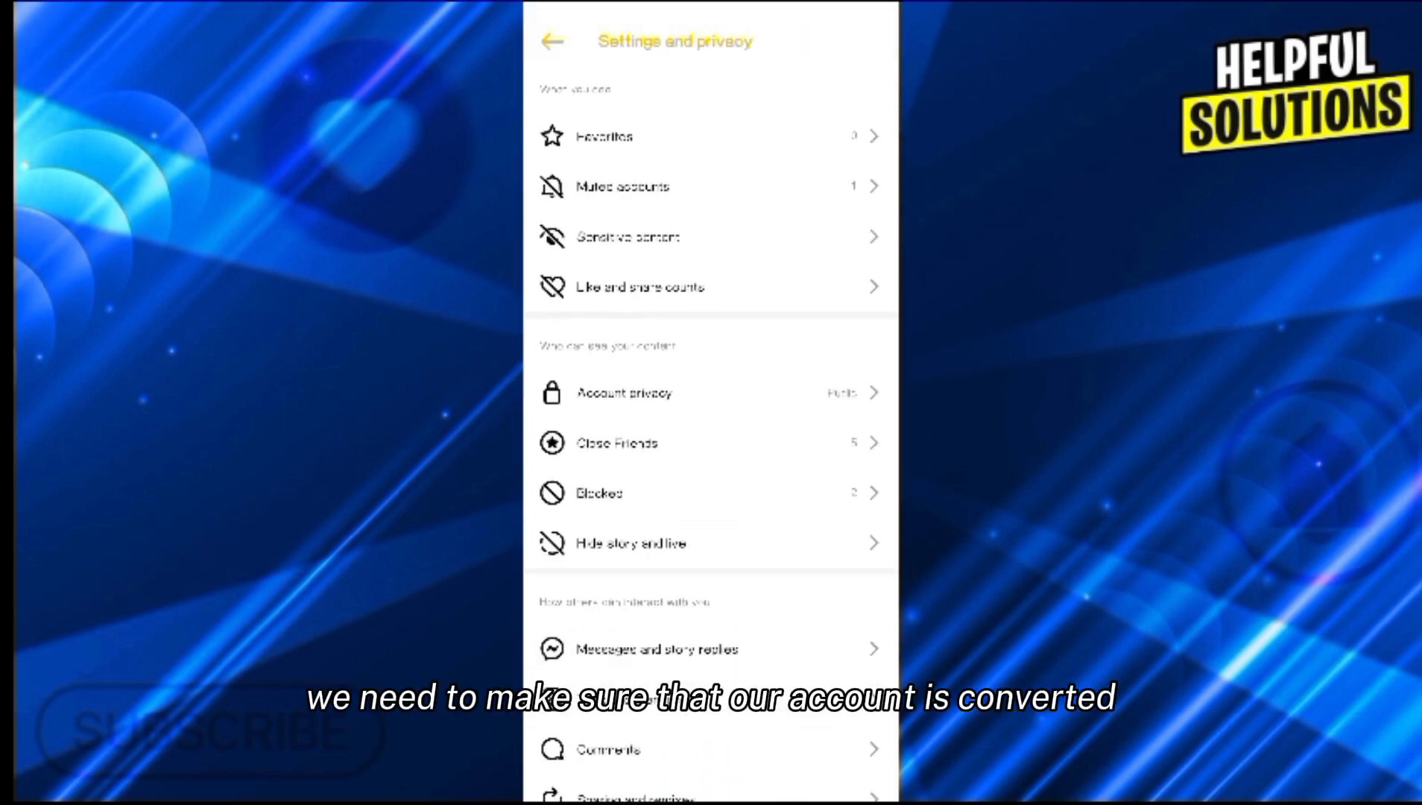
pyautogui.scroll(-3)
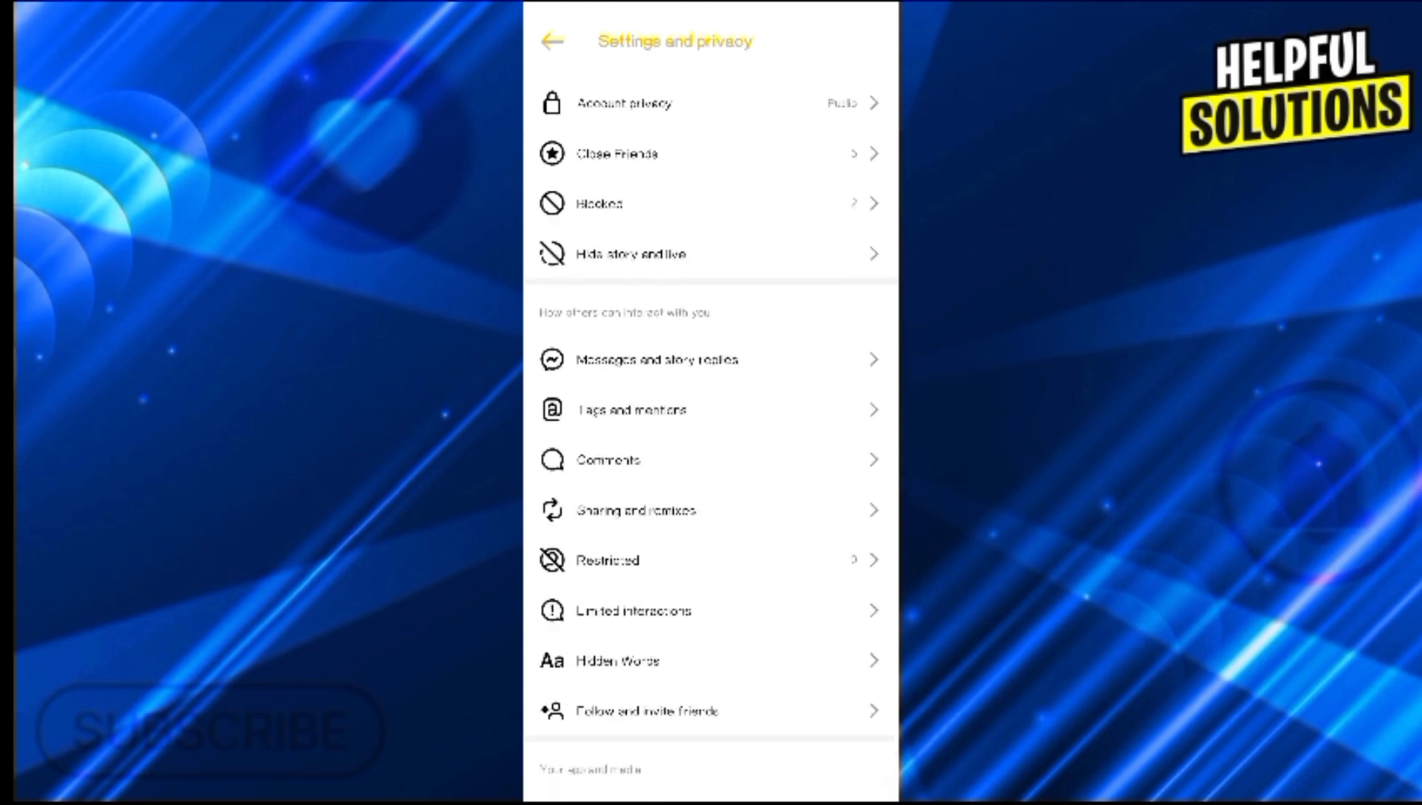
pyautogui.scroll(-3)
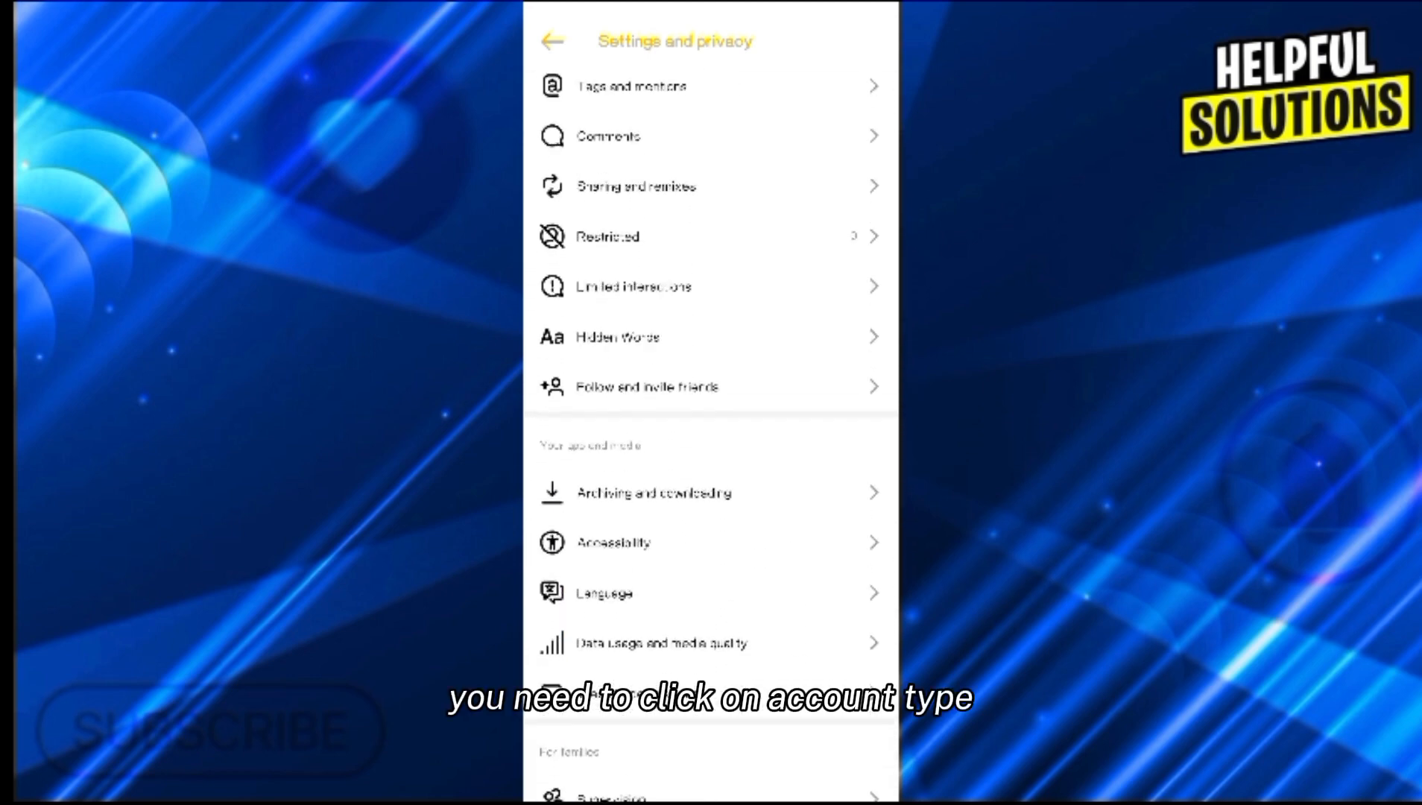
pyautogui.scroll(-3)
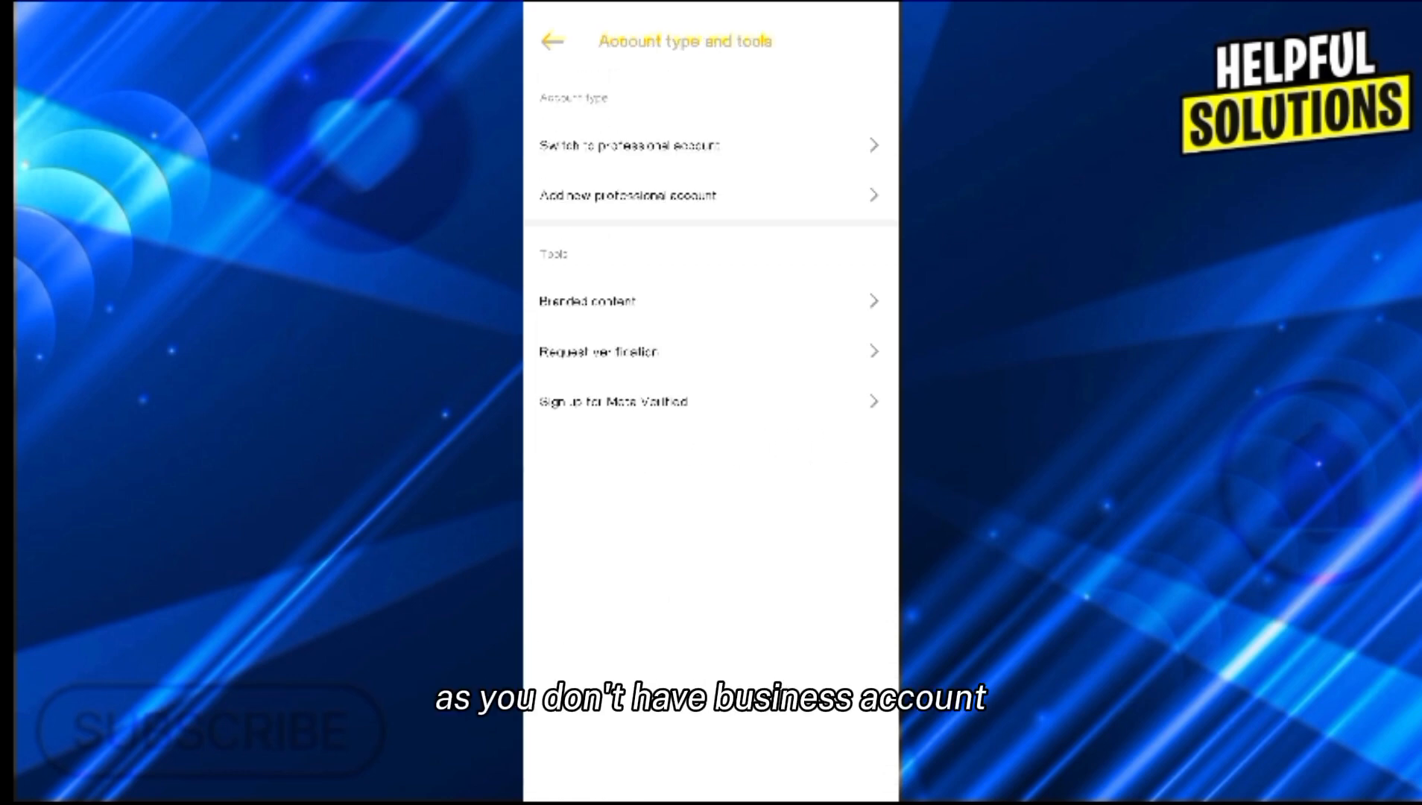
pyautogui.click(628, 144)
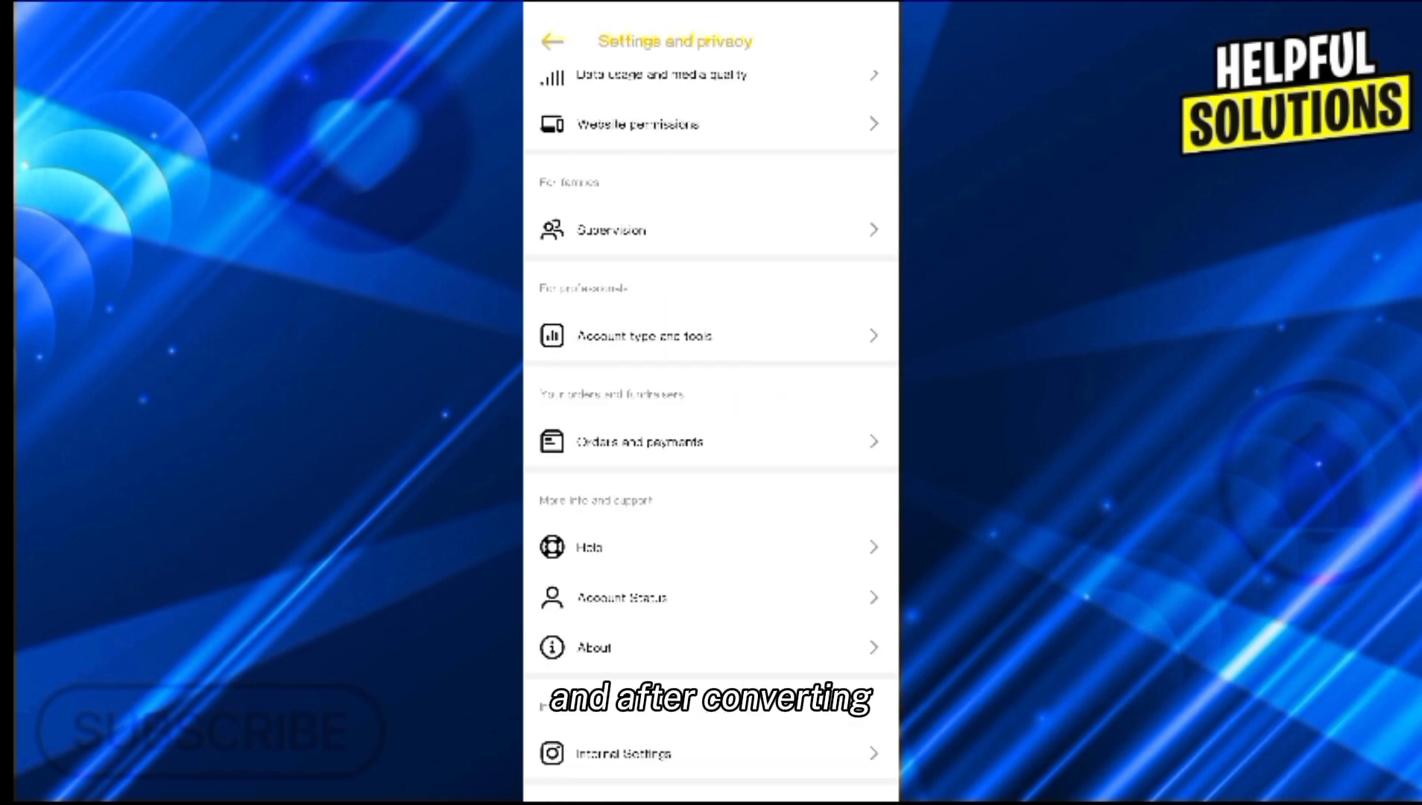
# Go into Help and start a new Report a problem form.
pyautogui.scroll(-3)
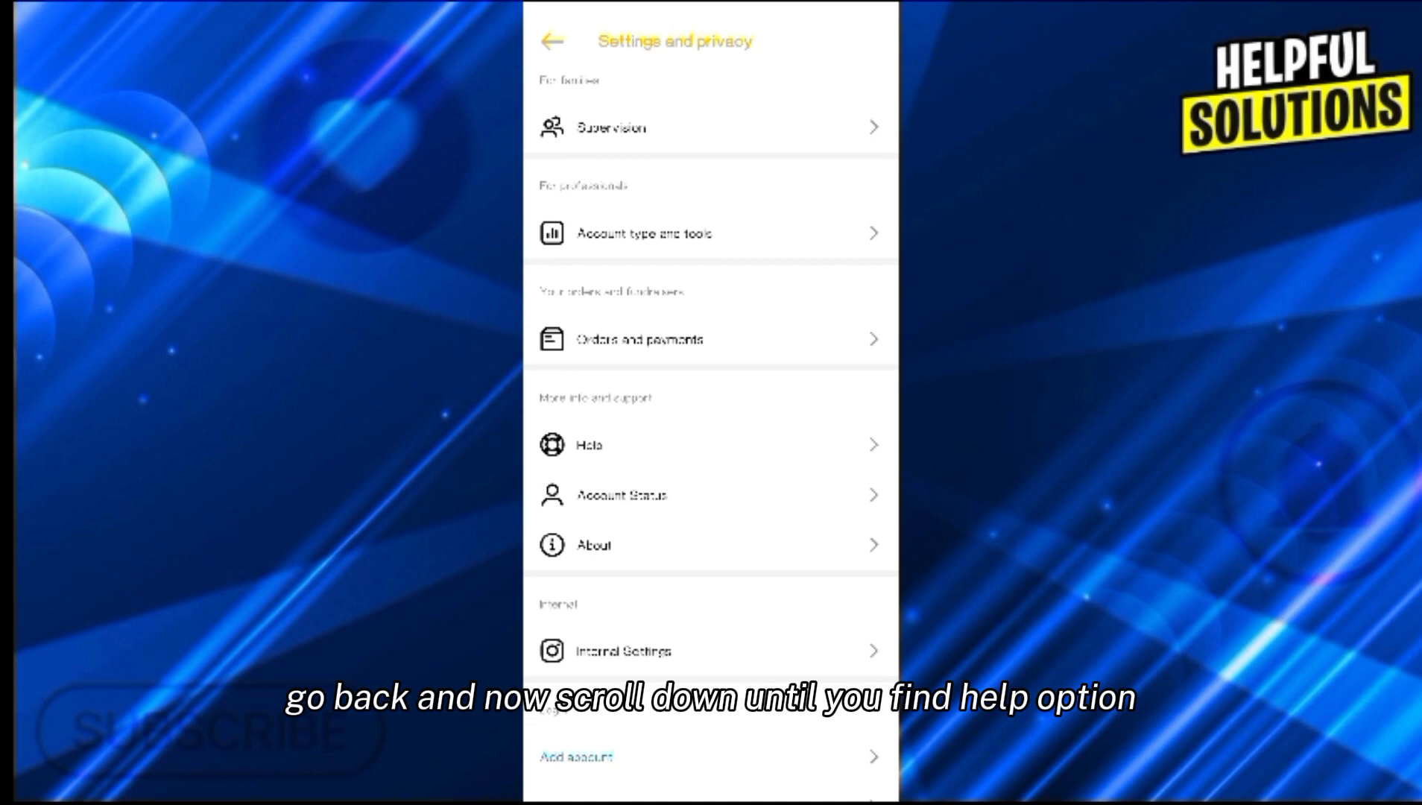
pyautogui.click(591, 445)
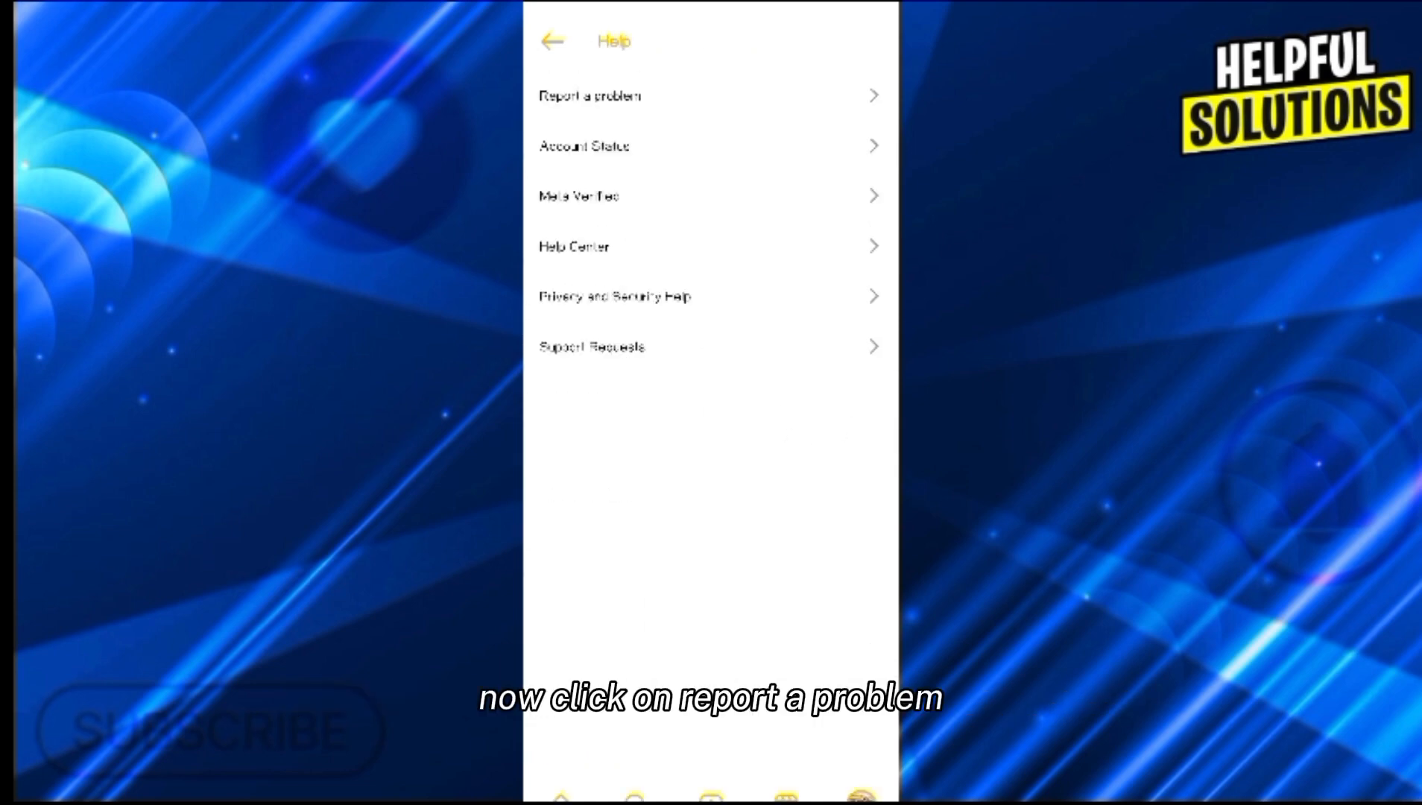
pyautogui.click(591, 94)
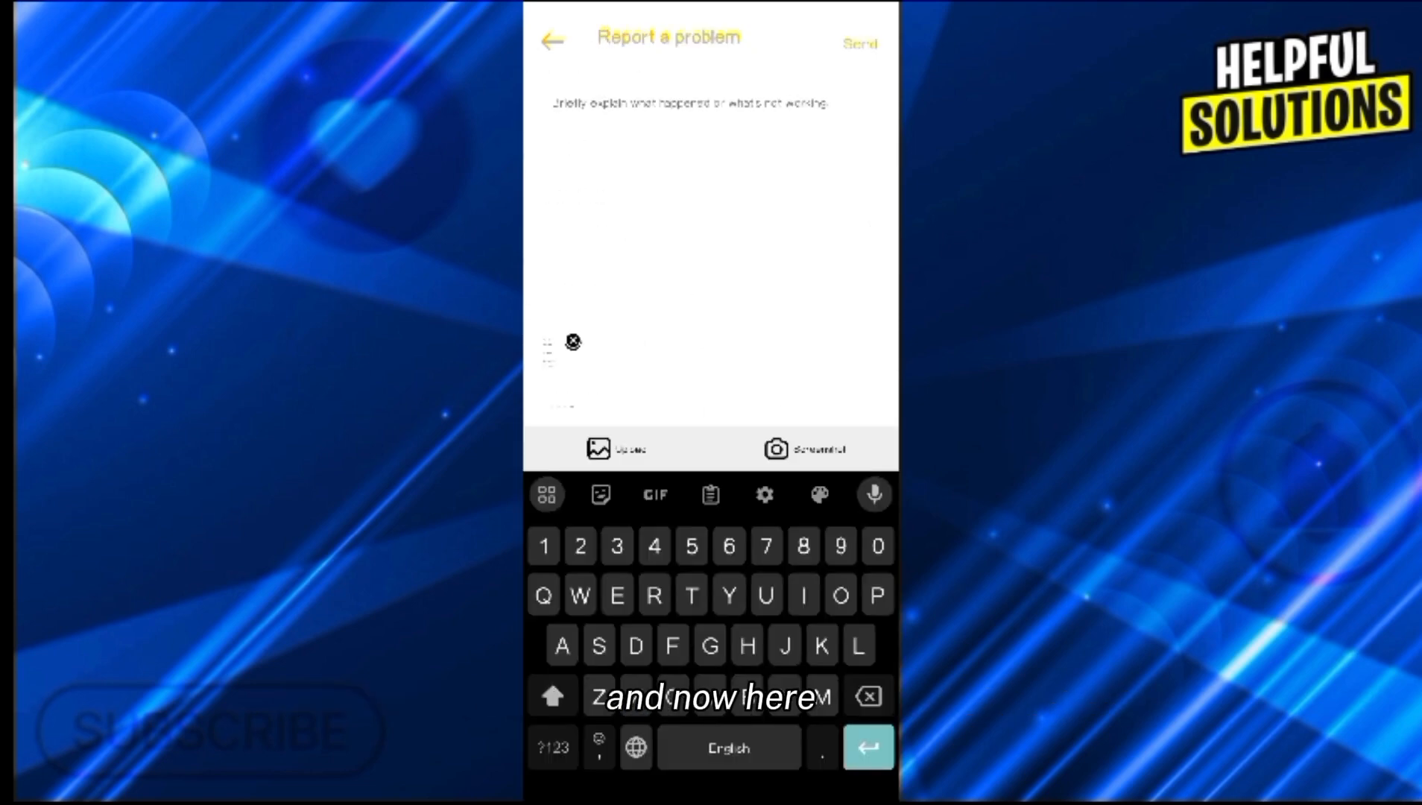